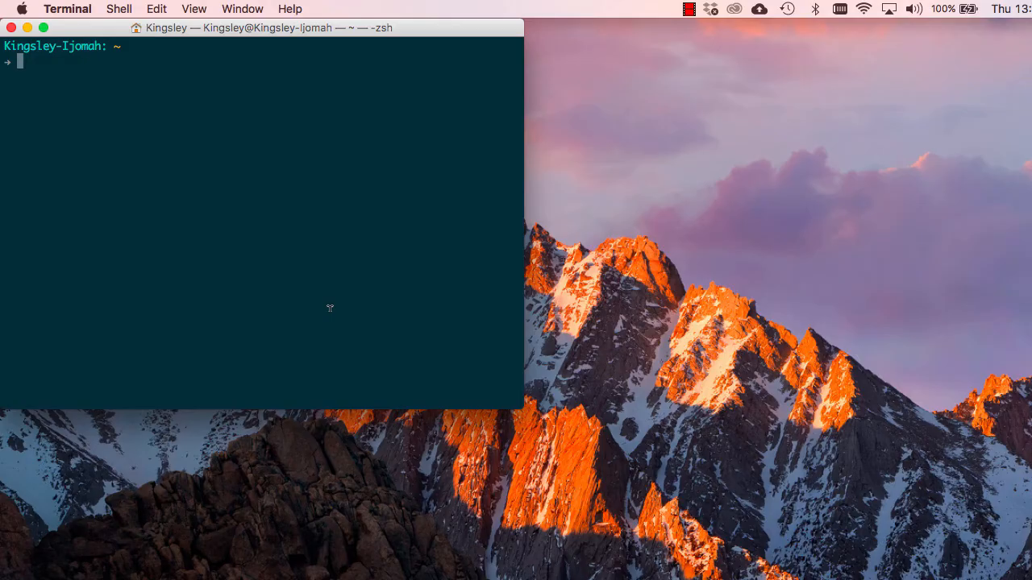
pyautogui.moveTo(293, 272)
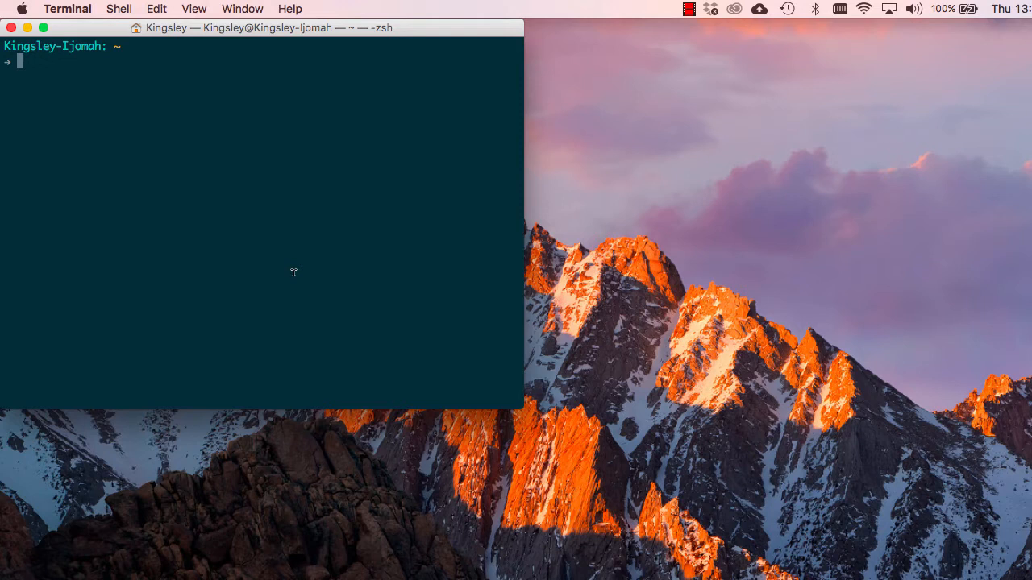
# - Change the working directory to ~/desktop
pyautogui.write('cd')
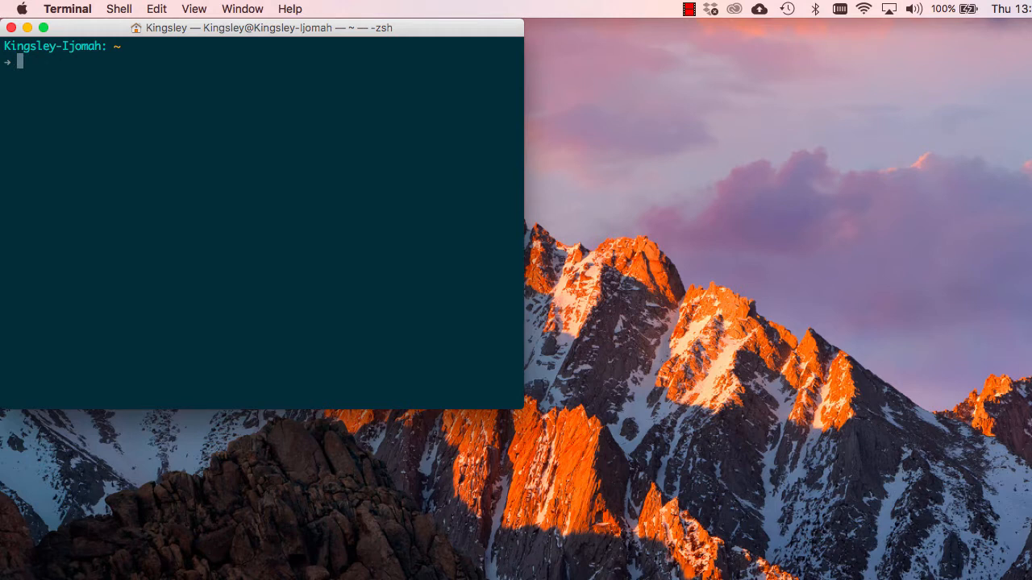
pyautogui.write('cd ~')
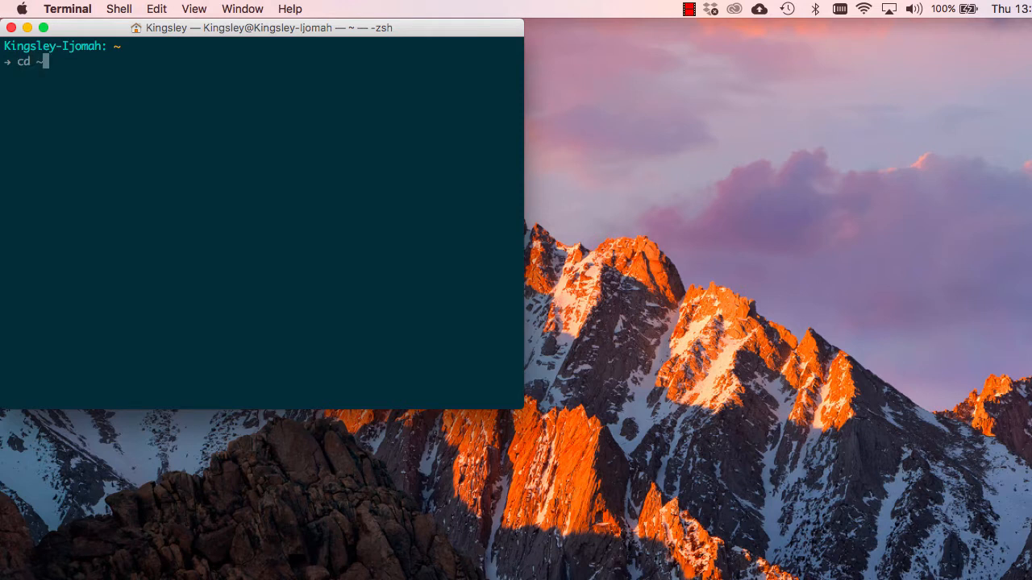
pyautogui.write('/desktop')
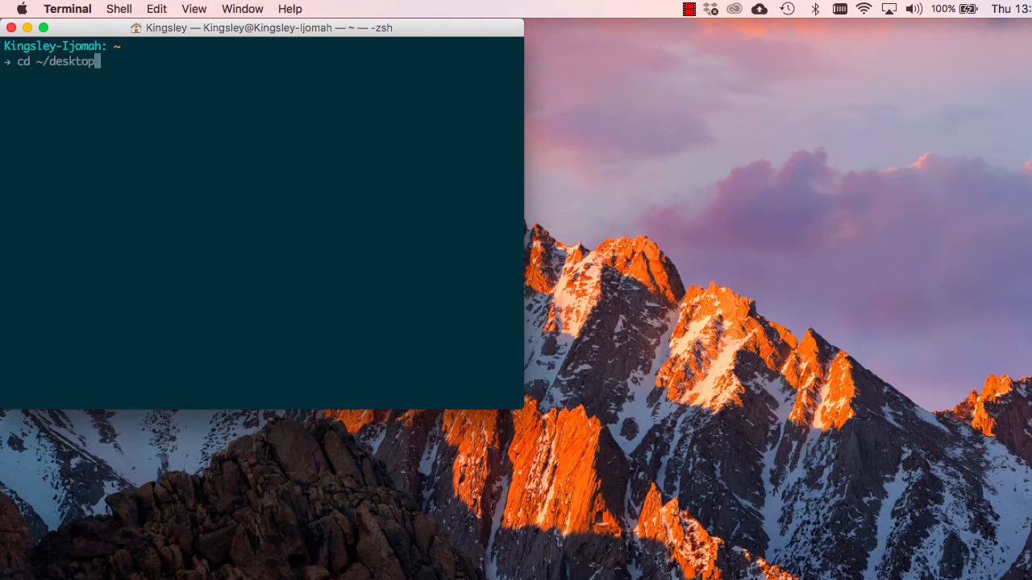
pyautogui.press('Return')
pyautogui.write('pwd')
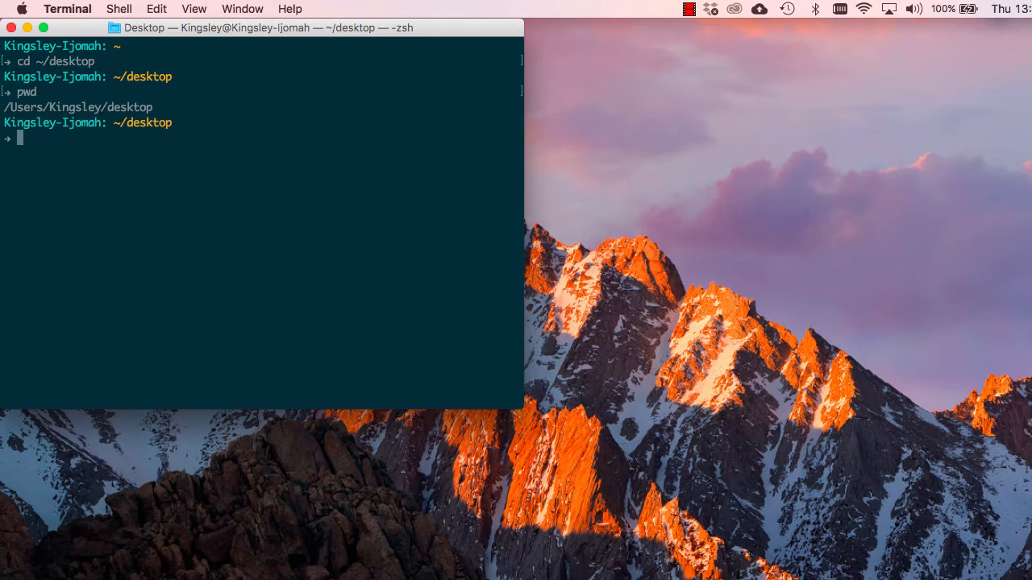
# - Create a folder named songs on the desktop with mkdir
pyautogui.write('mkdir')
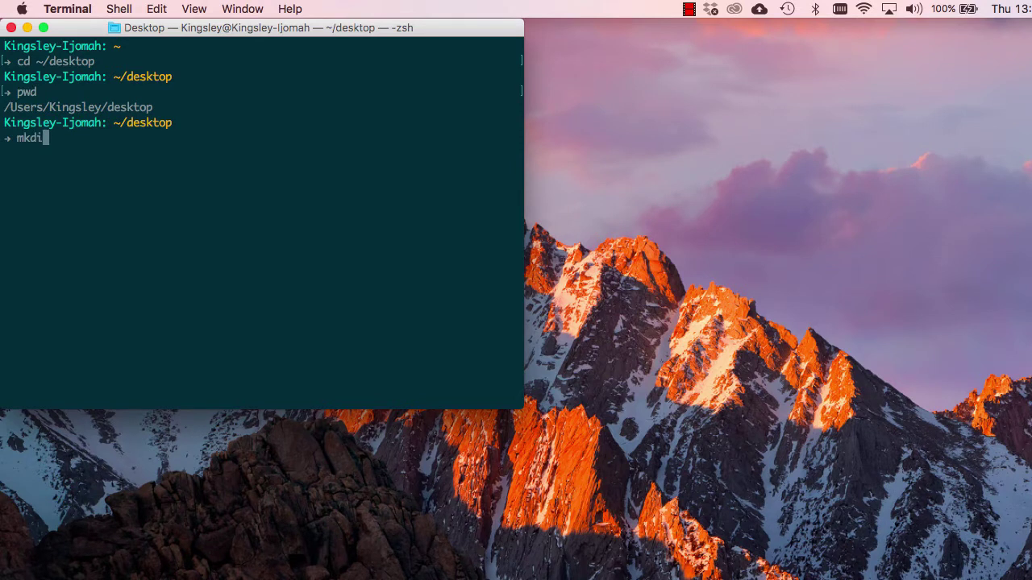
pyautogui.write('r')
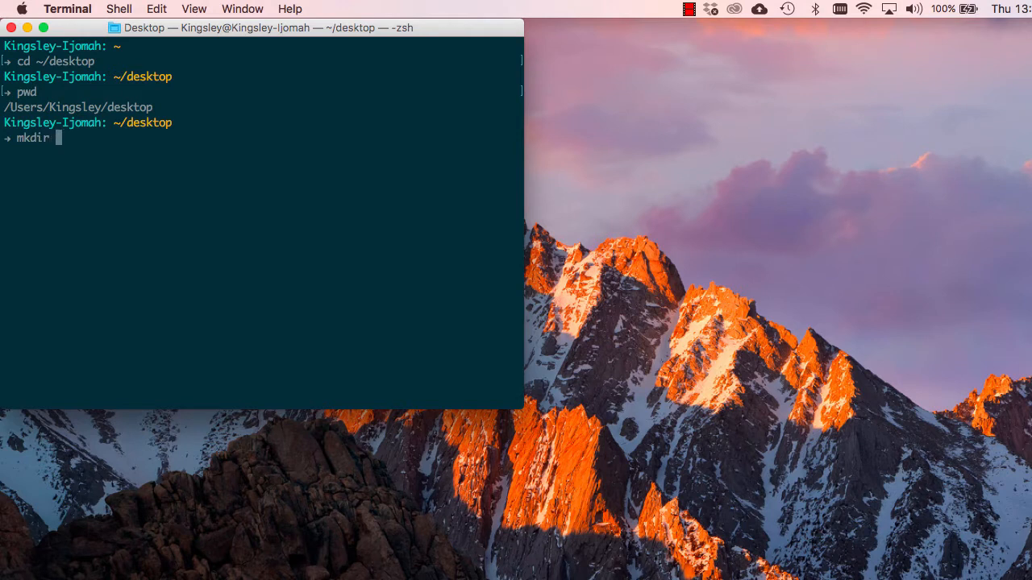
pyautogui.write('songs')
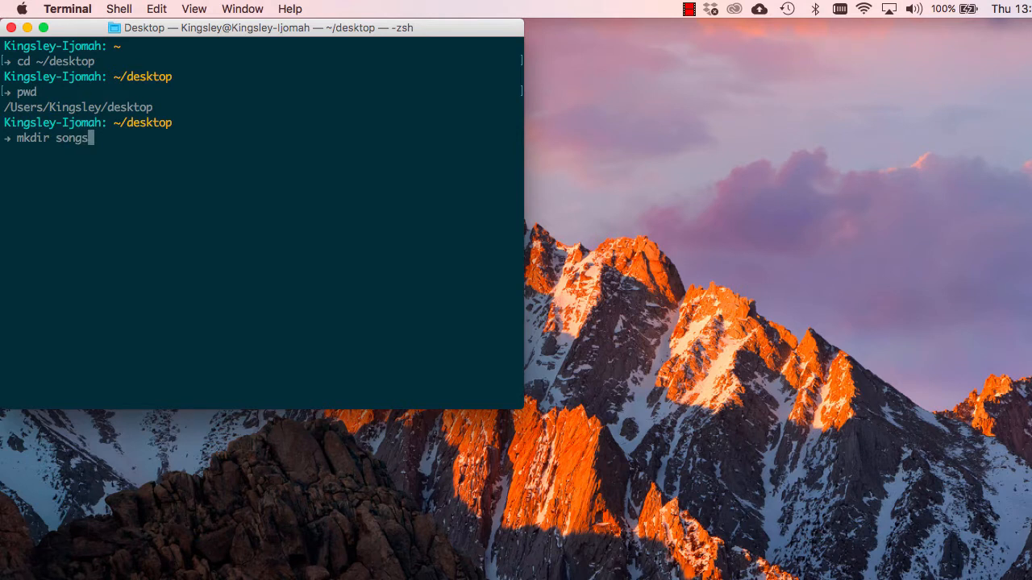
pyautogui.press('Return')
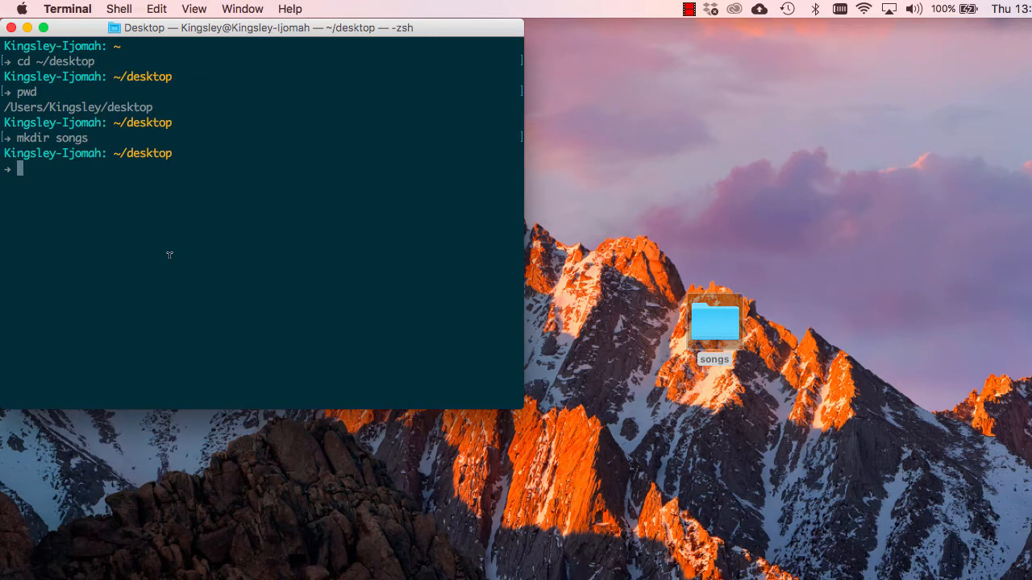
# - Make songs the current working folder
pyautogui.write('cd')
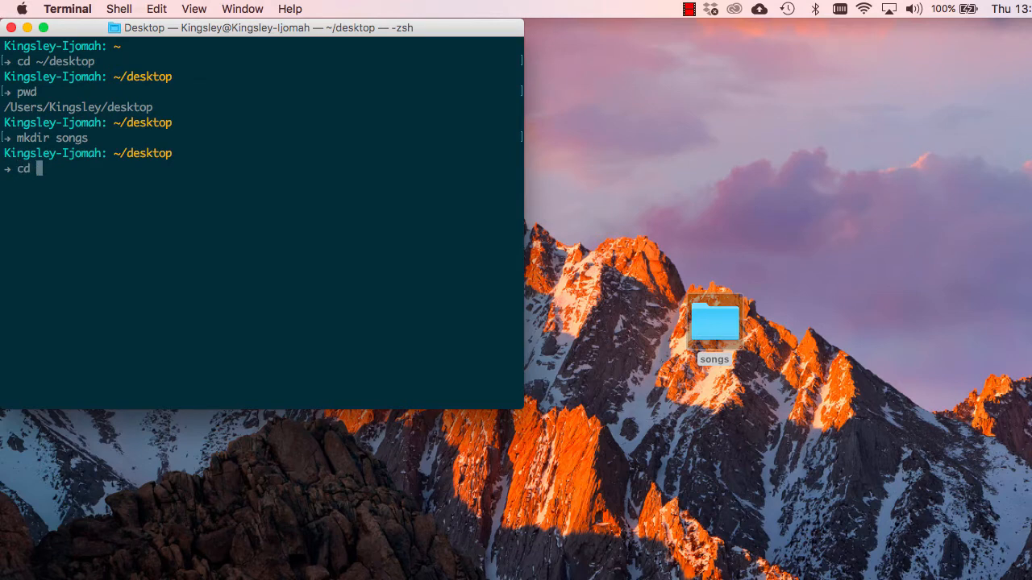
pyautogui.write('songs')
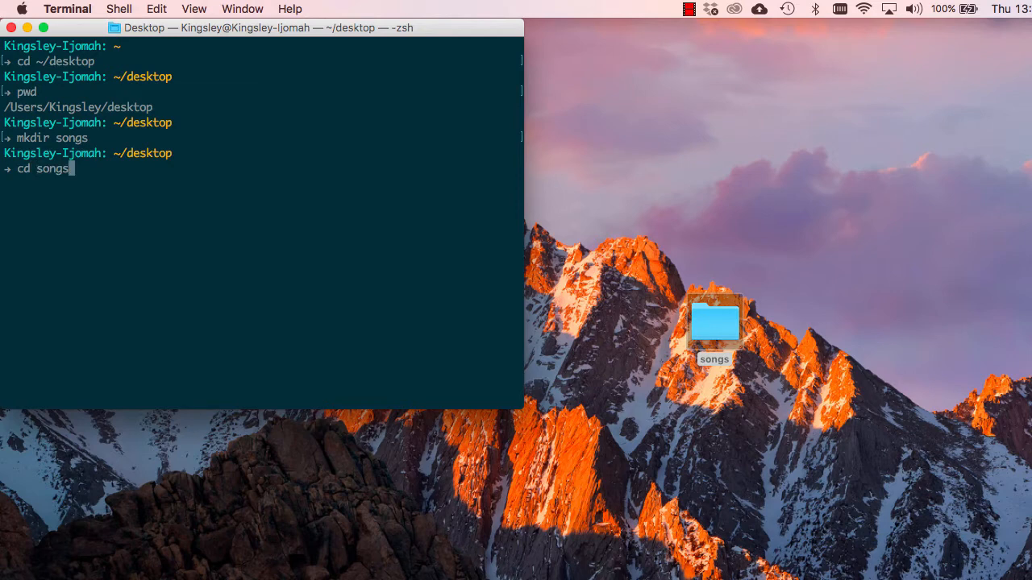
pyautogui.press('Return')
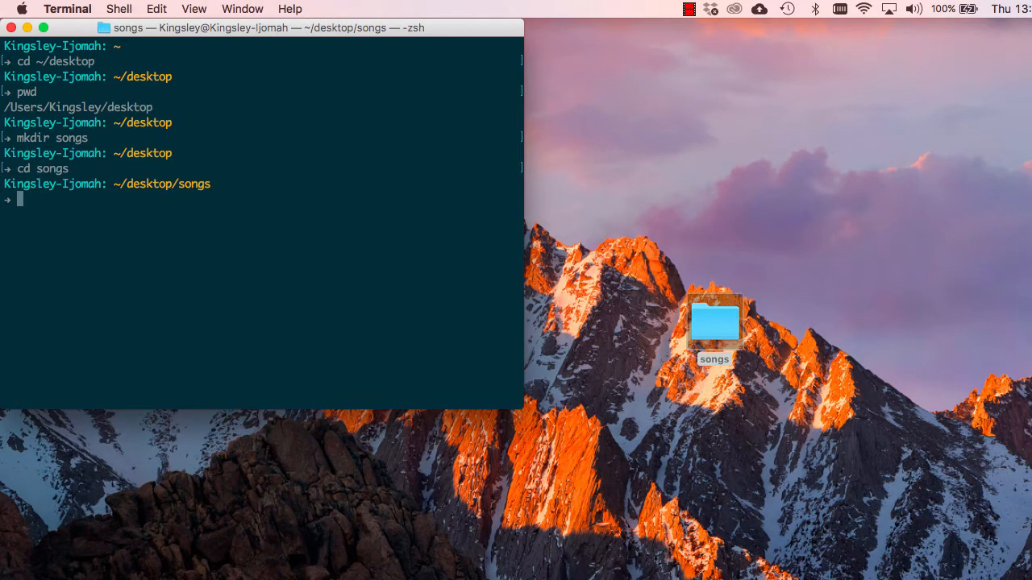
# - View the empty songs folder in Finder, then close that window
pyautogui.write('open')
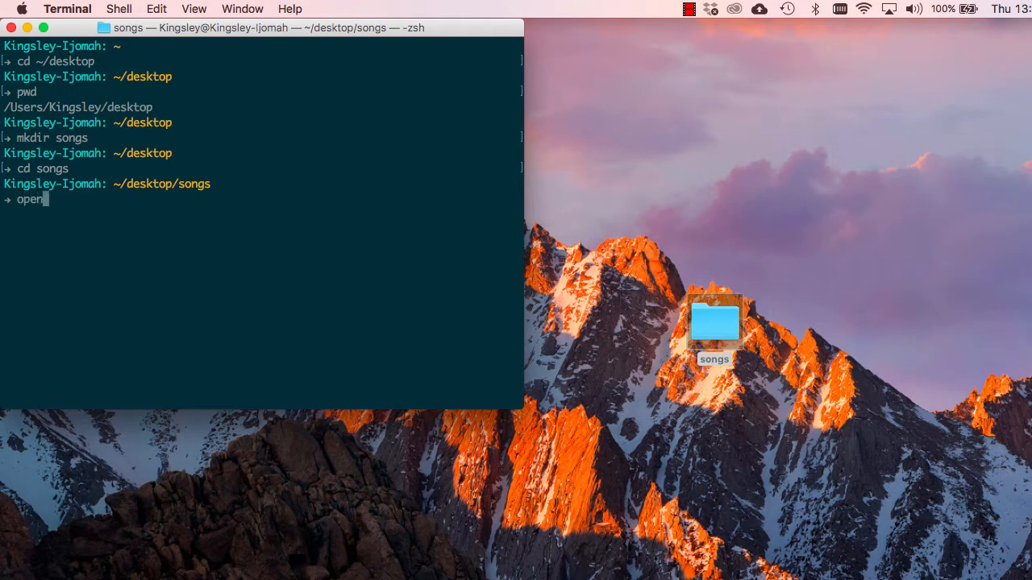
pyautogui.press('Return')
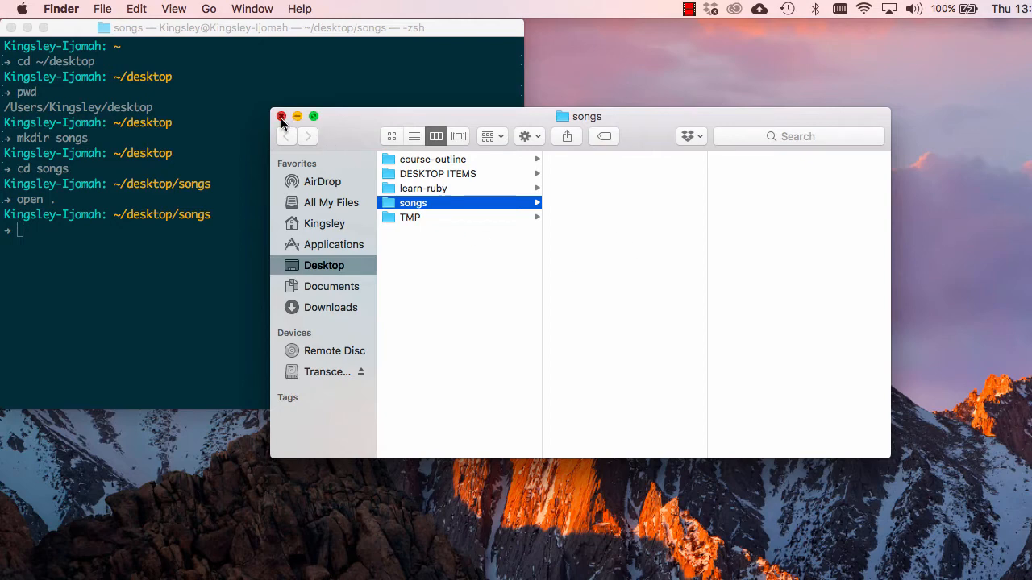
pyautogui.click(281, 116)
pyautogui.write('mkdir')
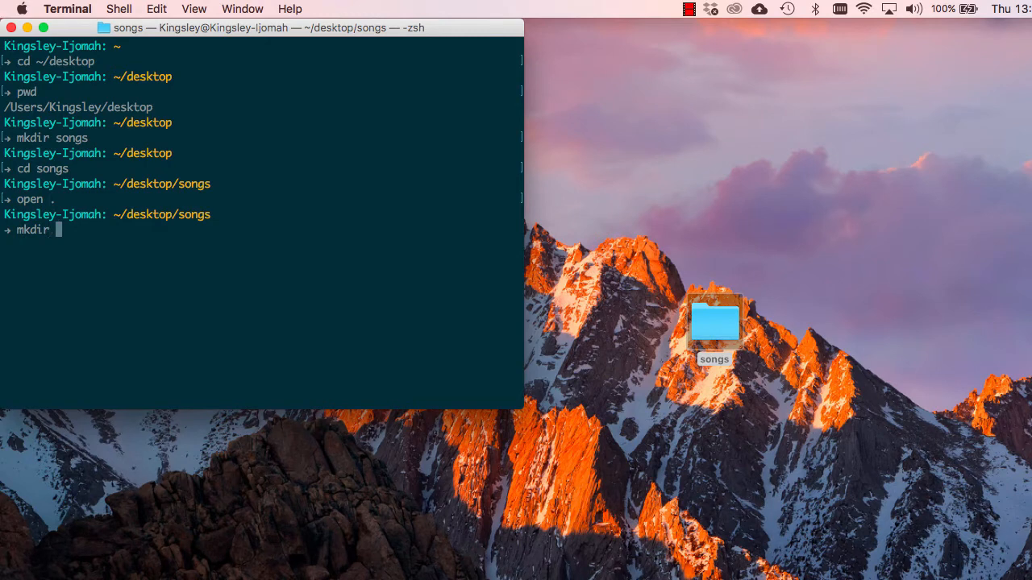
# - Create a list folder inside songs and confirm it in Finder before closing the window
pyautogui.write('list')
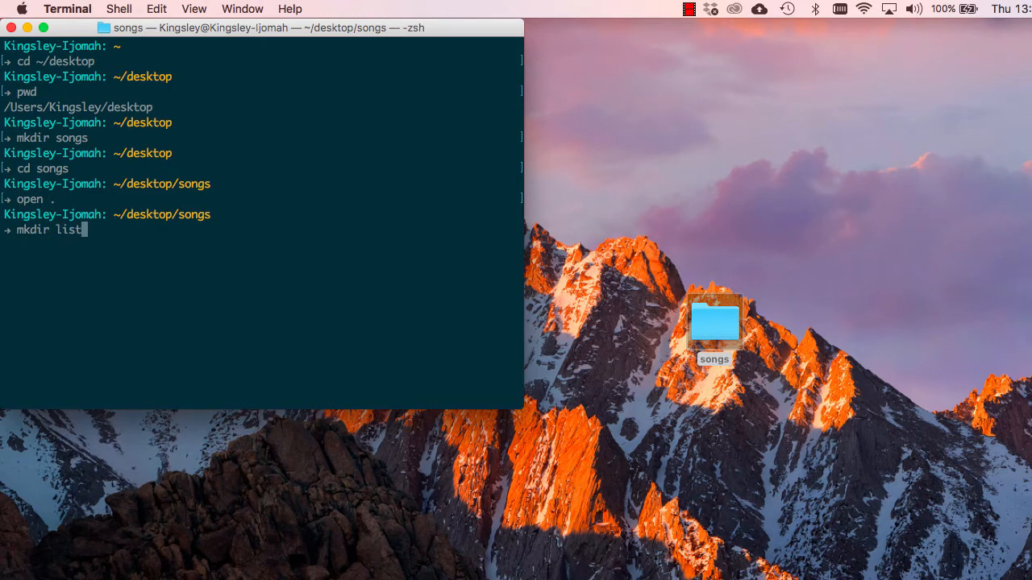
pyautogui.press('Return')
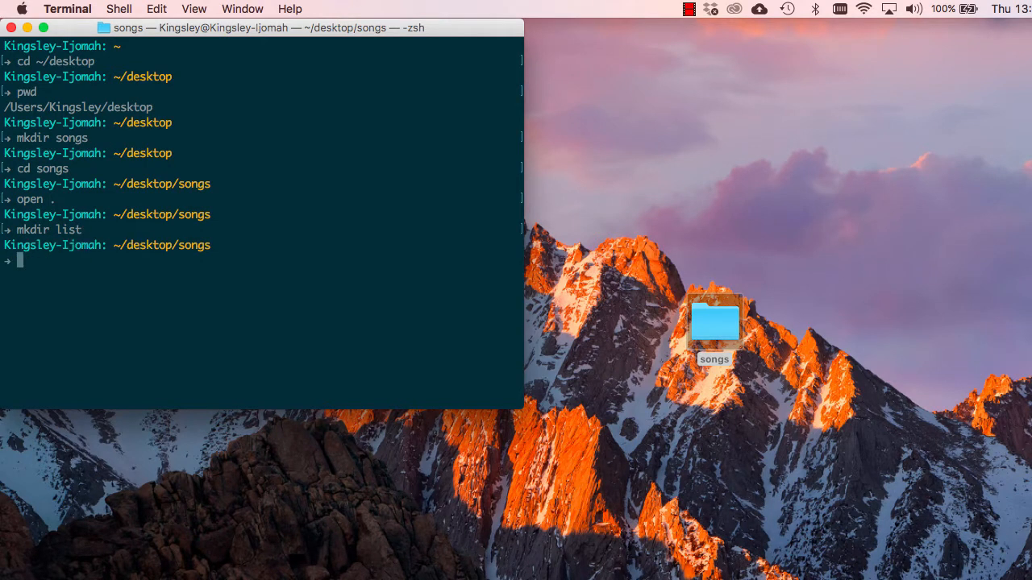
pyautogui.write('mkdir list')
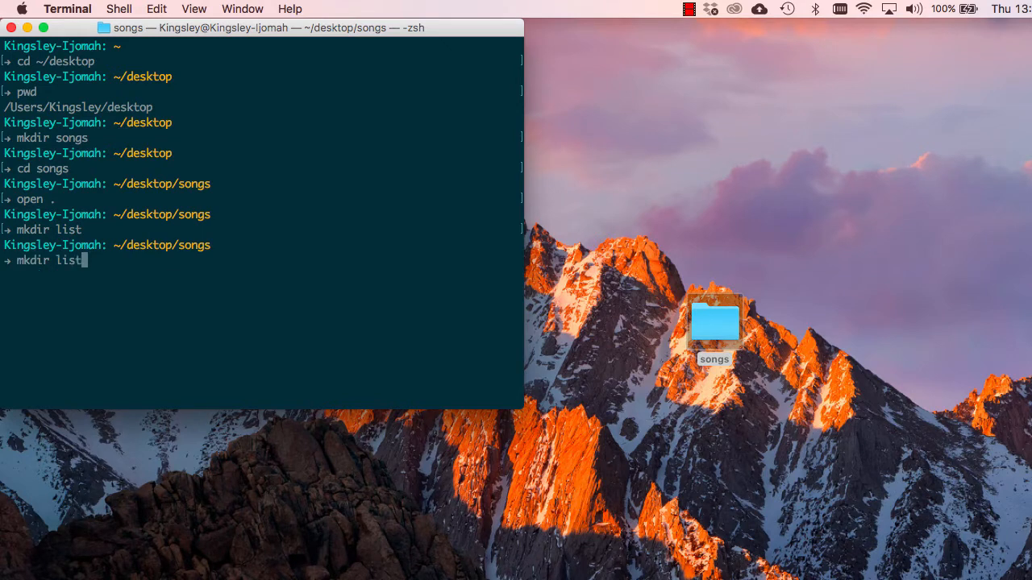
pyautogui.write('open .')
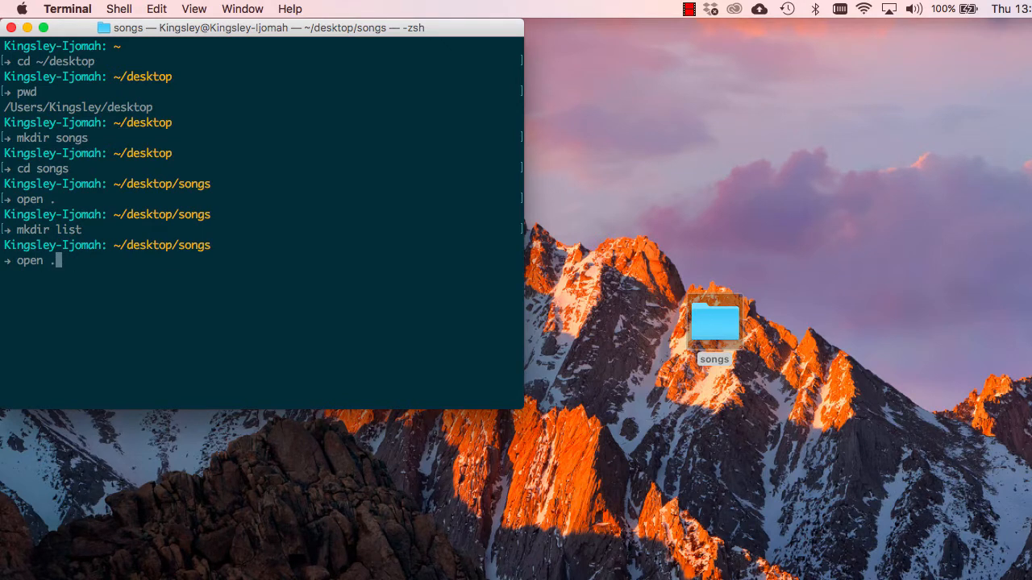
pyautogui.press('Return')
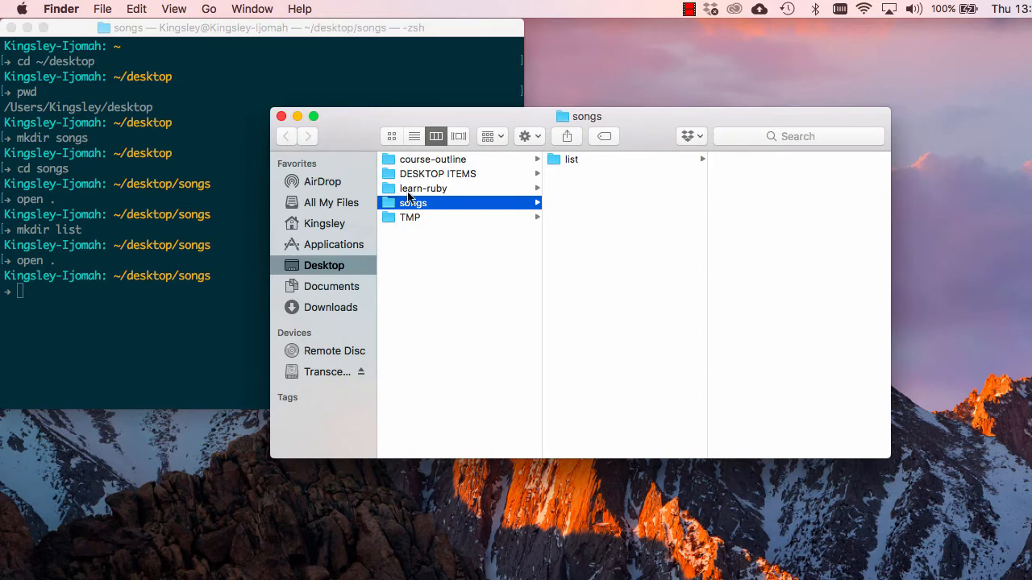
pyautogui.moveTo(580, 161)
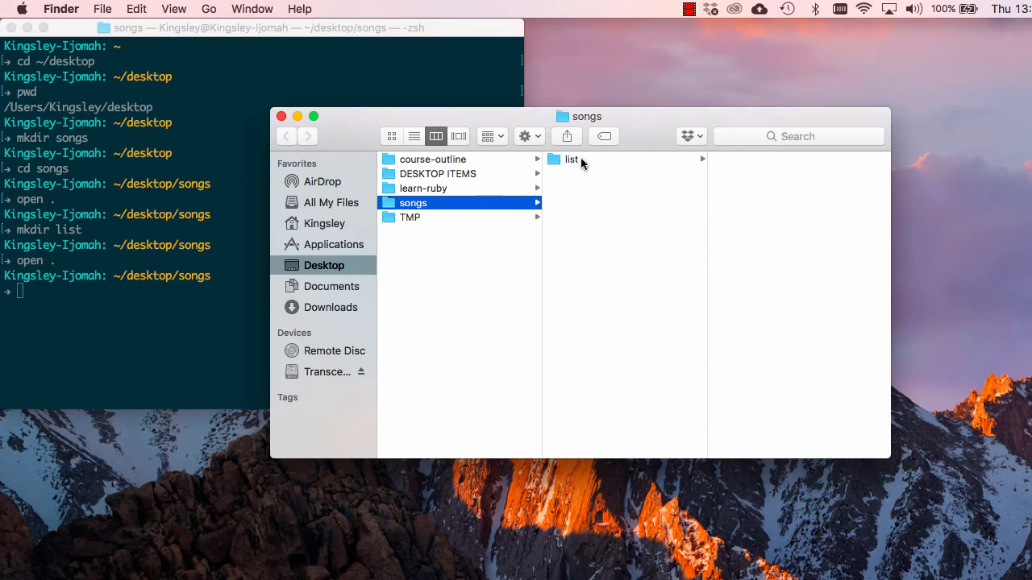
pyautogui.click(281, 116)
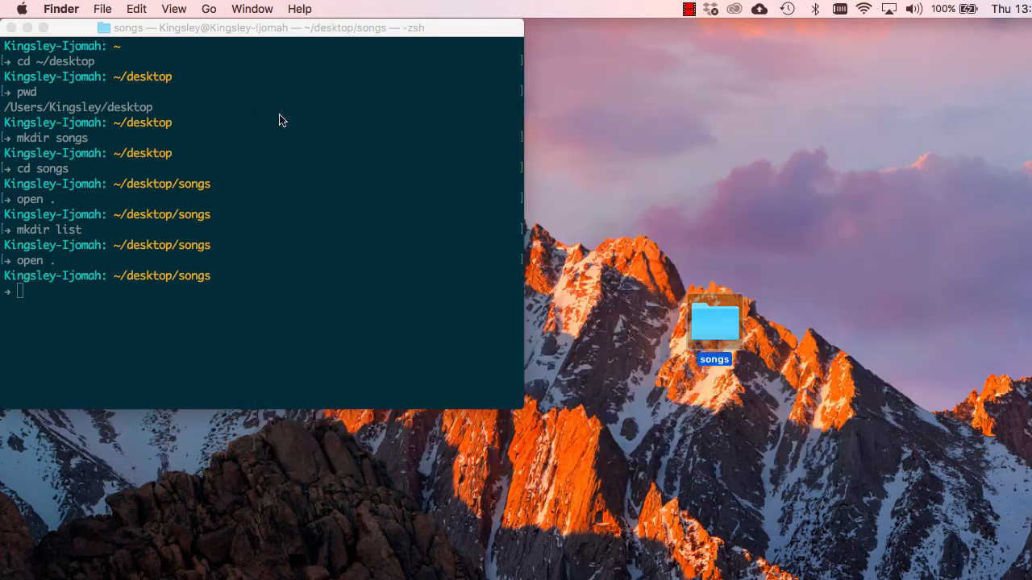
# - Switch back to Terminal and move into list, confirming /Users/Kingsley/desktop/songs/list
pyautogui.doubleClick(714, 323)
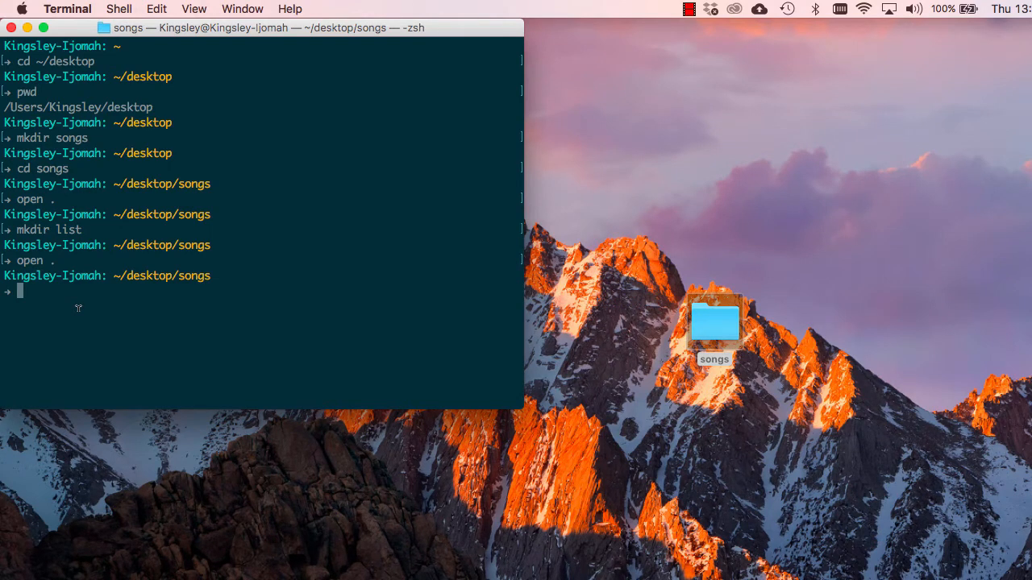
pyautogui.write('cd list')
pyautogui.write('pw')
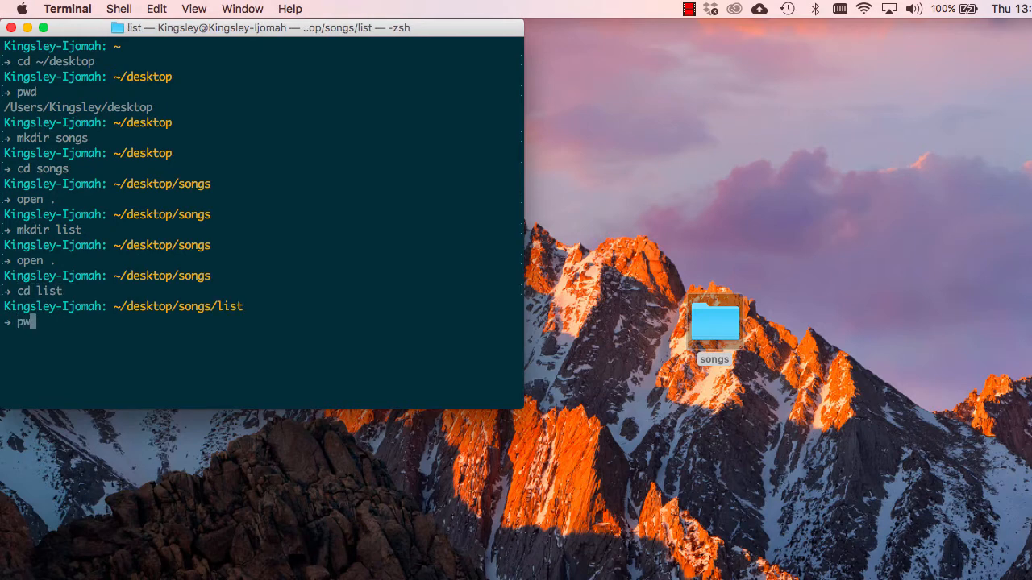
pyautogui.press('Return')
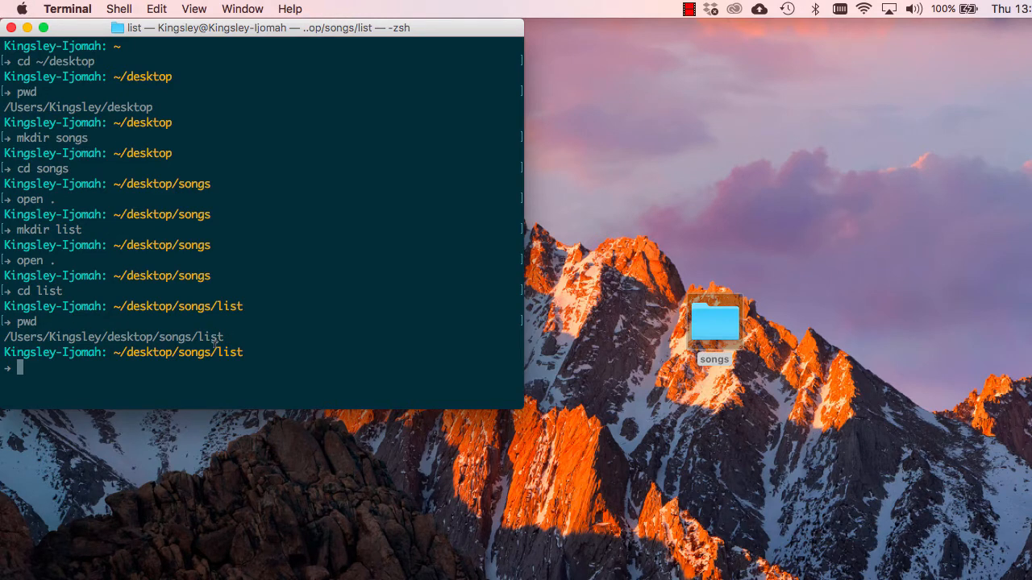
pyautogui.moveTo(129, 334)
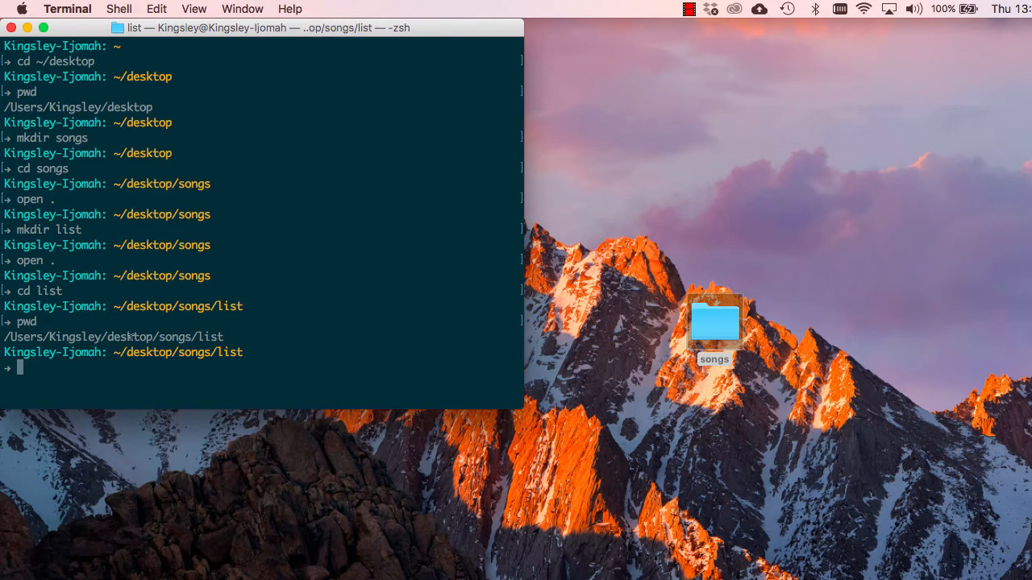
pyautogui.moveTo(123, 372)
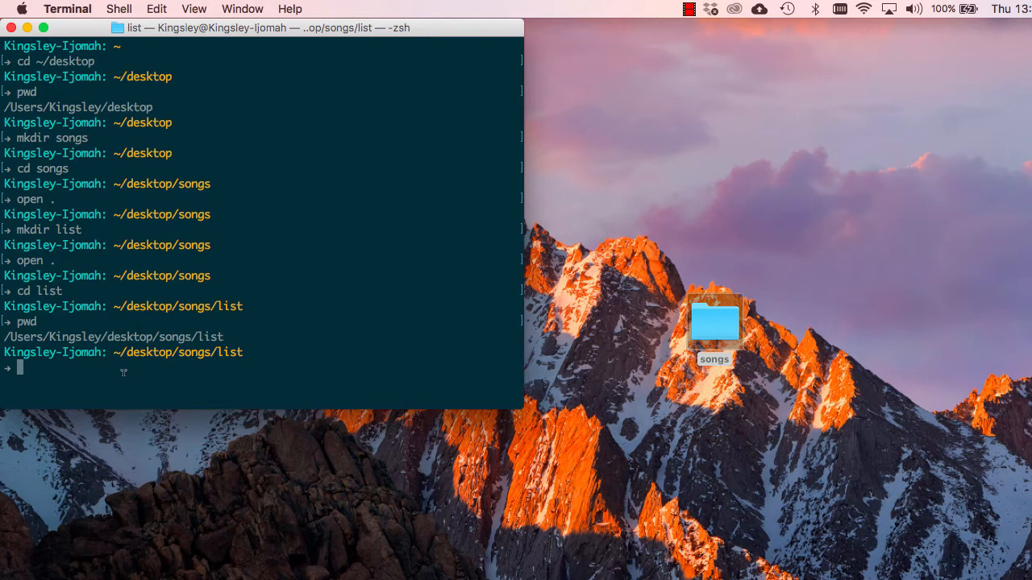
# - Go up two levels with cd ../.. and confirm /Users/Kingsley/desktop with pwd
pyautogui.write('cd ..')
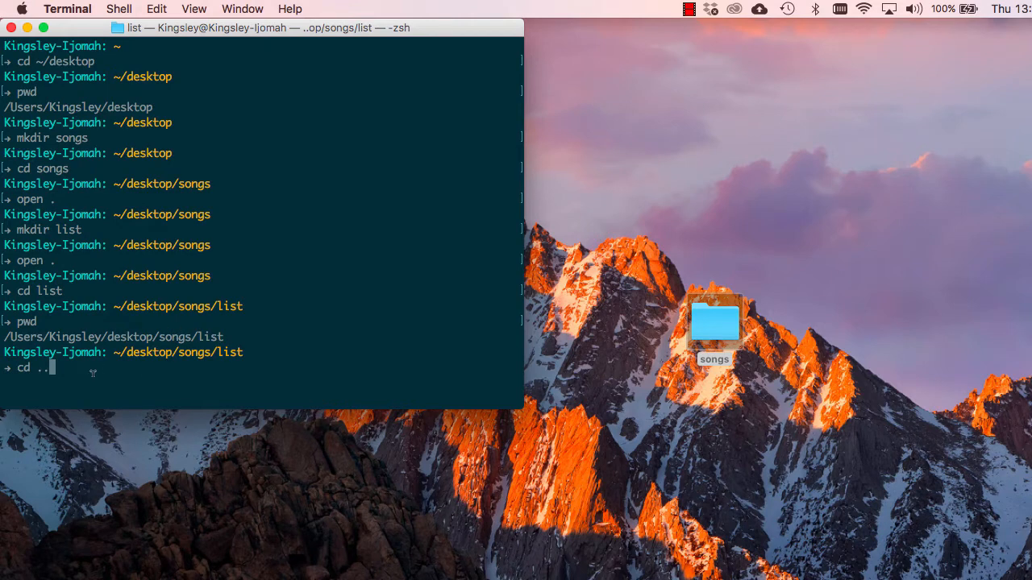
pyautogui.write('/..')
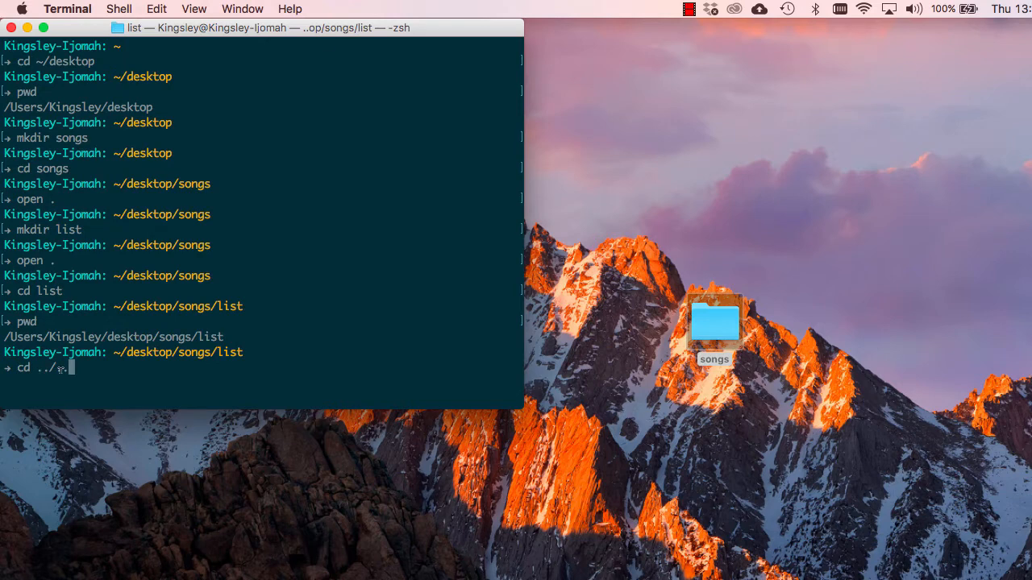
pyautogui.press('Return')
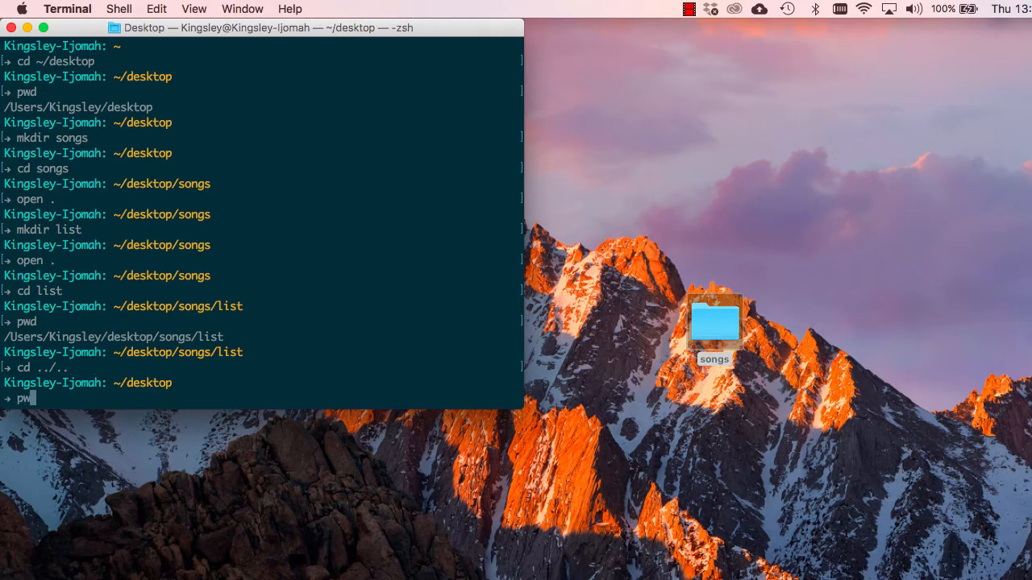
pyautogui.press('Return')
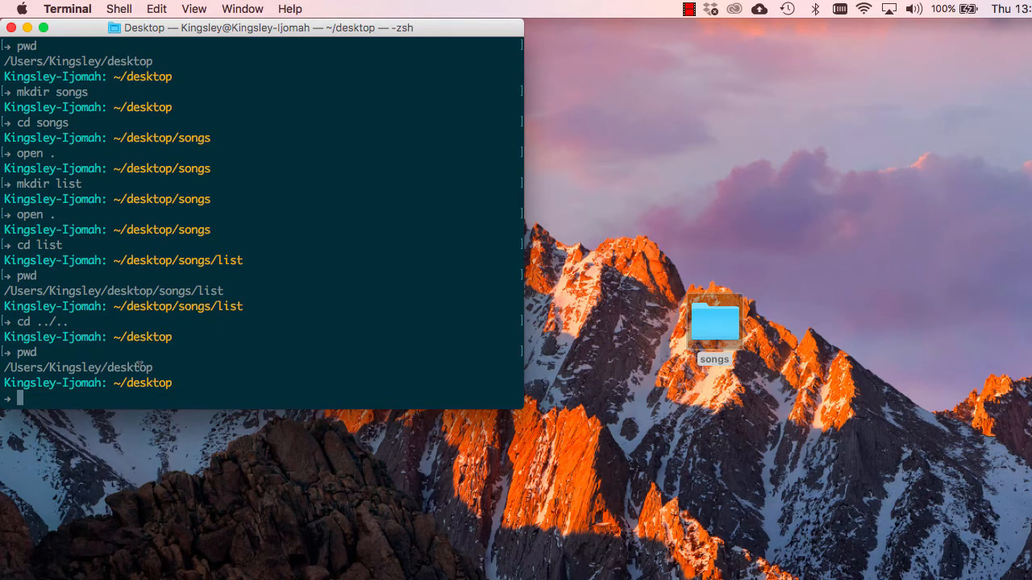
# - Try mkdir outer/inner, which fails with 'No such file or directory'
pyautogui.write('mk')
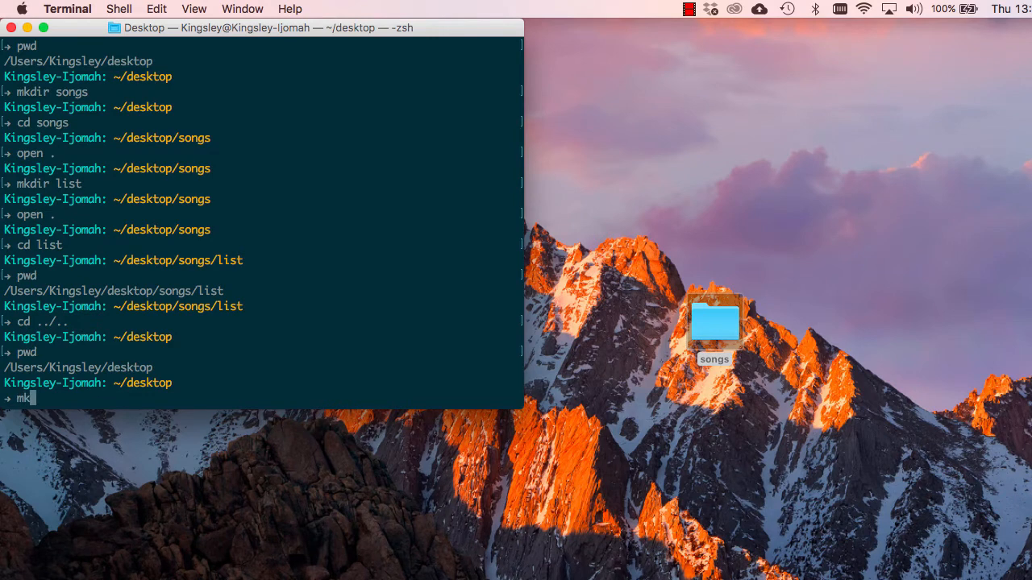
pyautogui.write('dir')
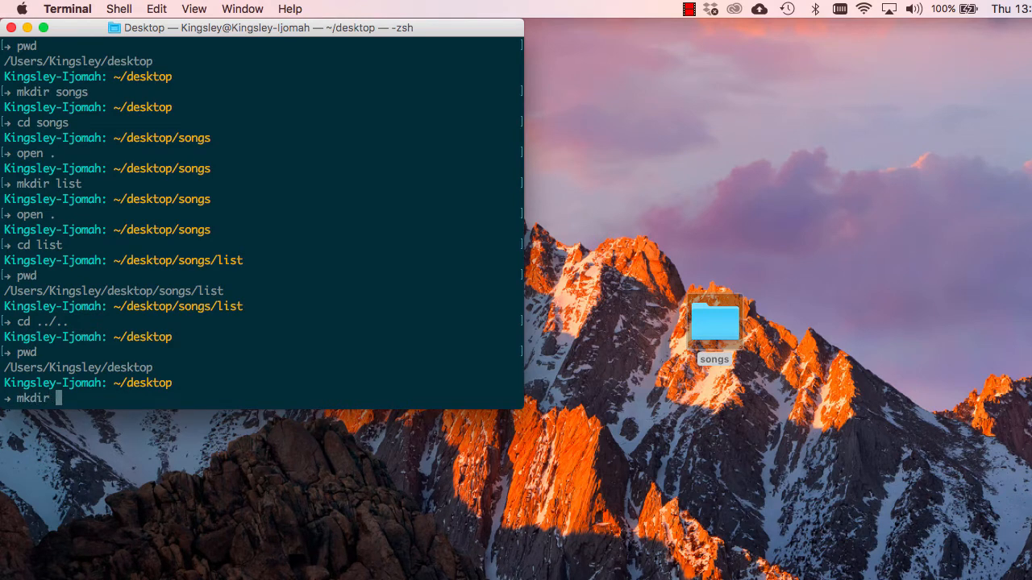
pyautogui.write('outer')
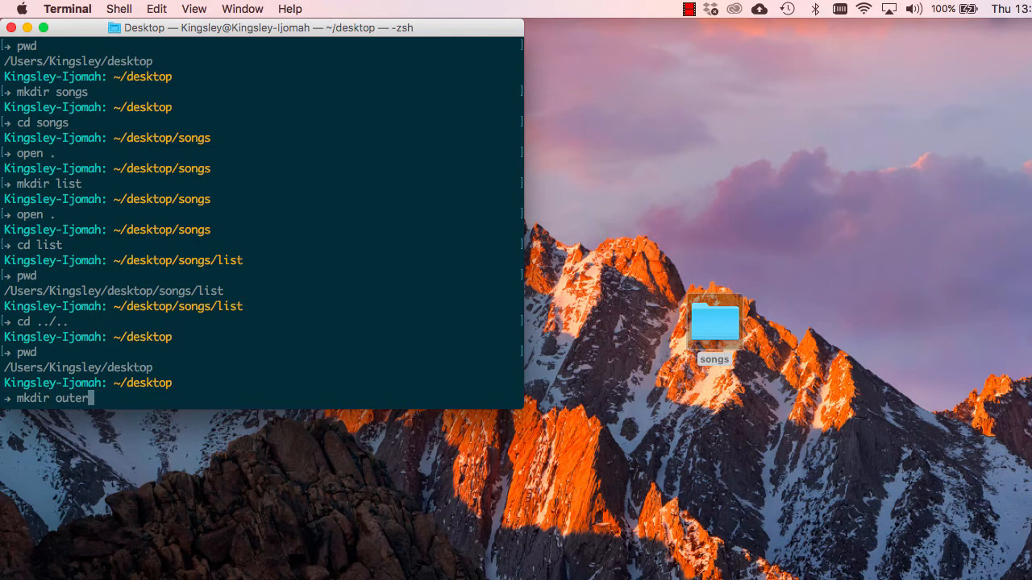
pyautogui.write('/inner')
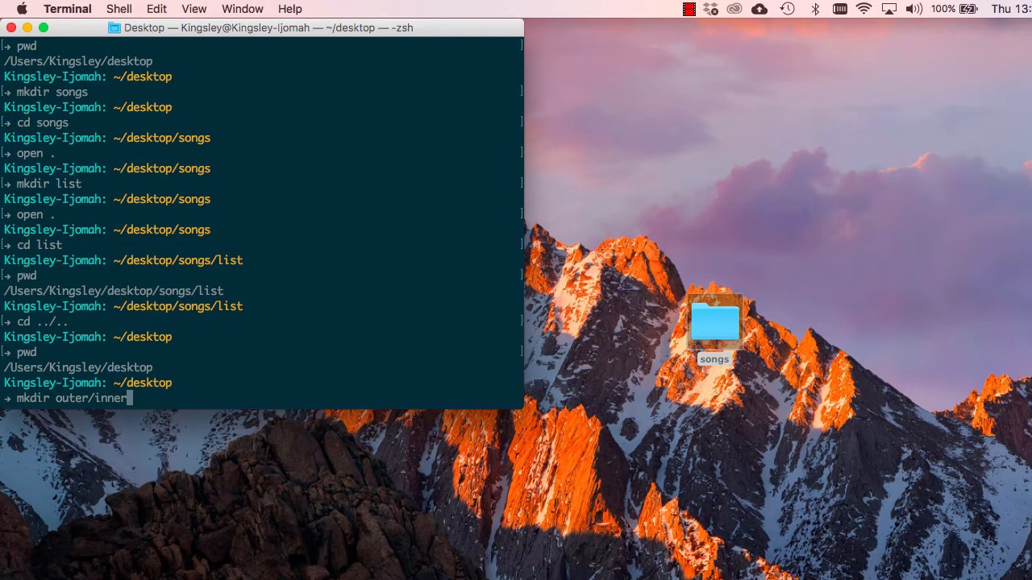
pyautogui.press('Return')
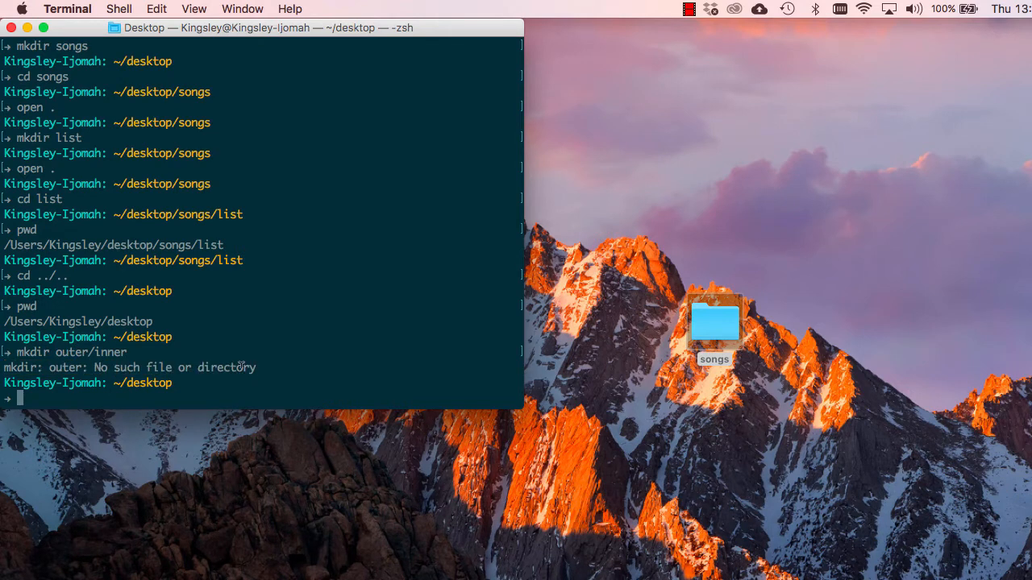
# - Create outer/inner with mkdir -p and drag the outer folder below songs
pyautogui.write('mkdir -')
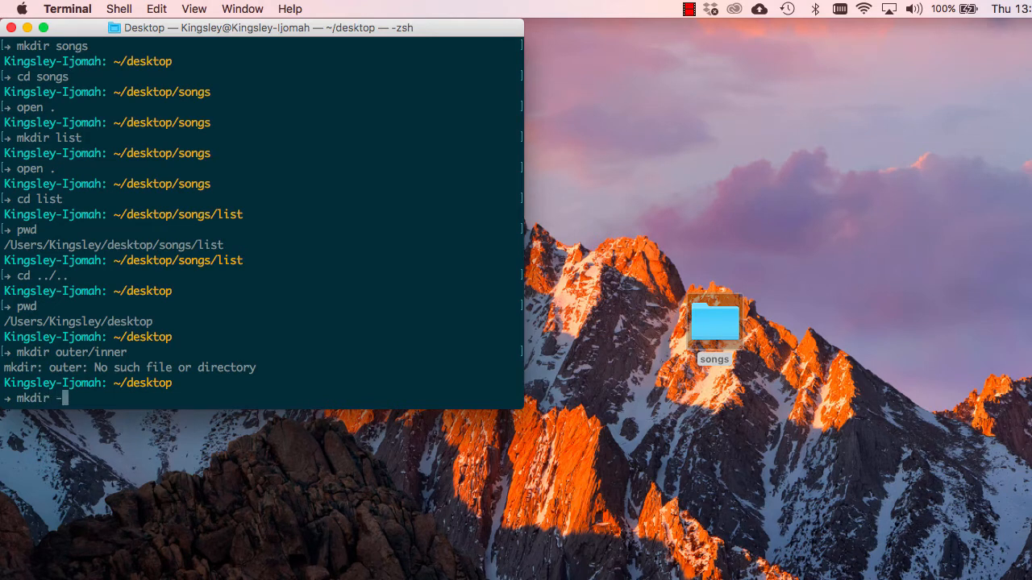
pyautogui.write('p')
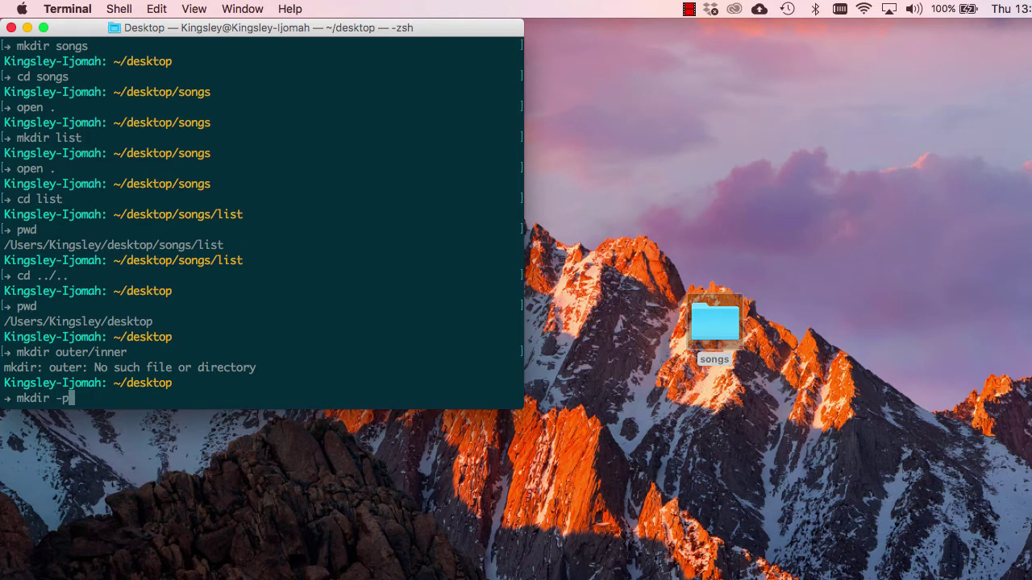
pyautogui.write('outer')
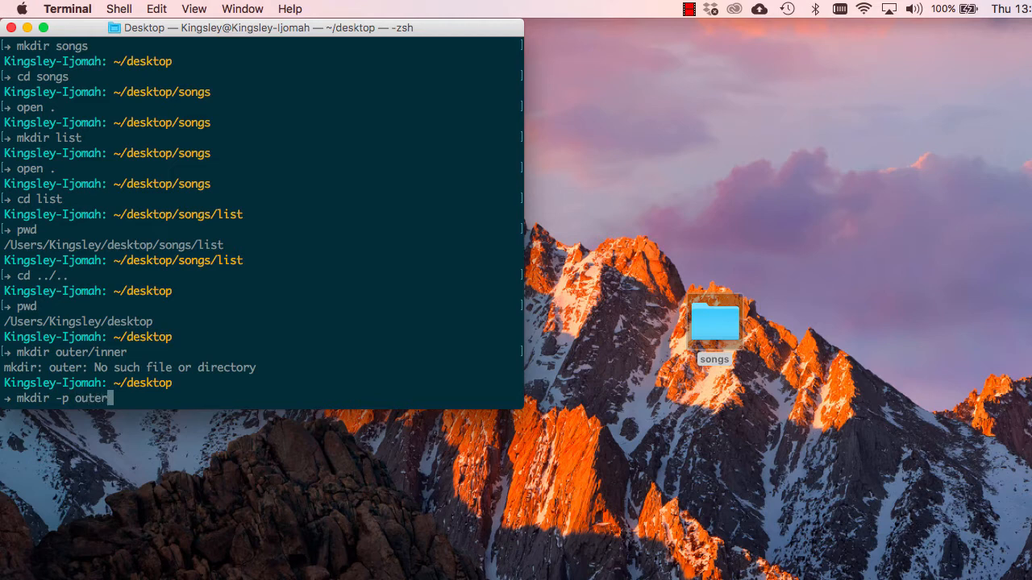
pyautogui.write('/inner')
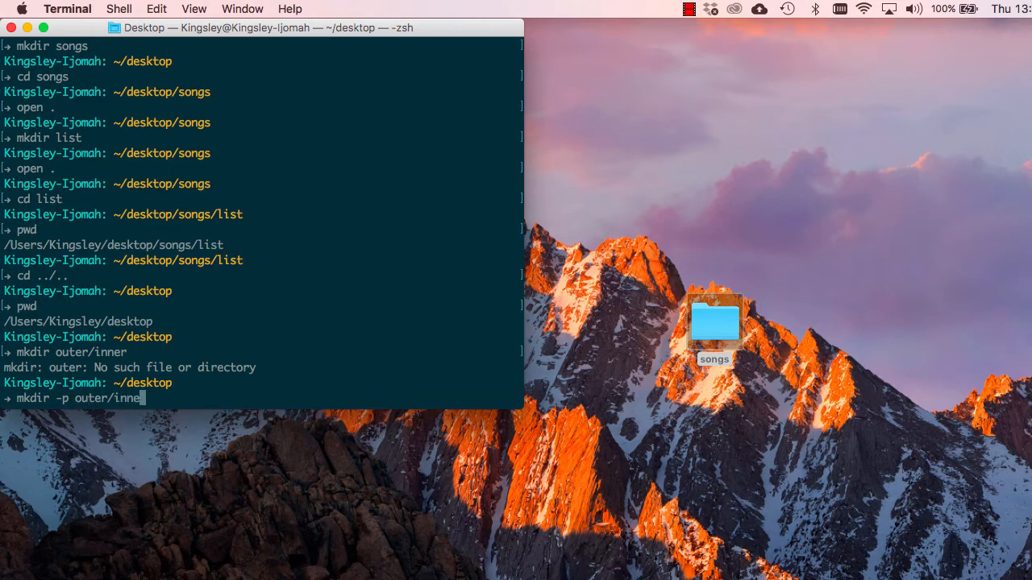
pyautogui.write('r')
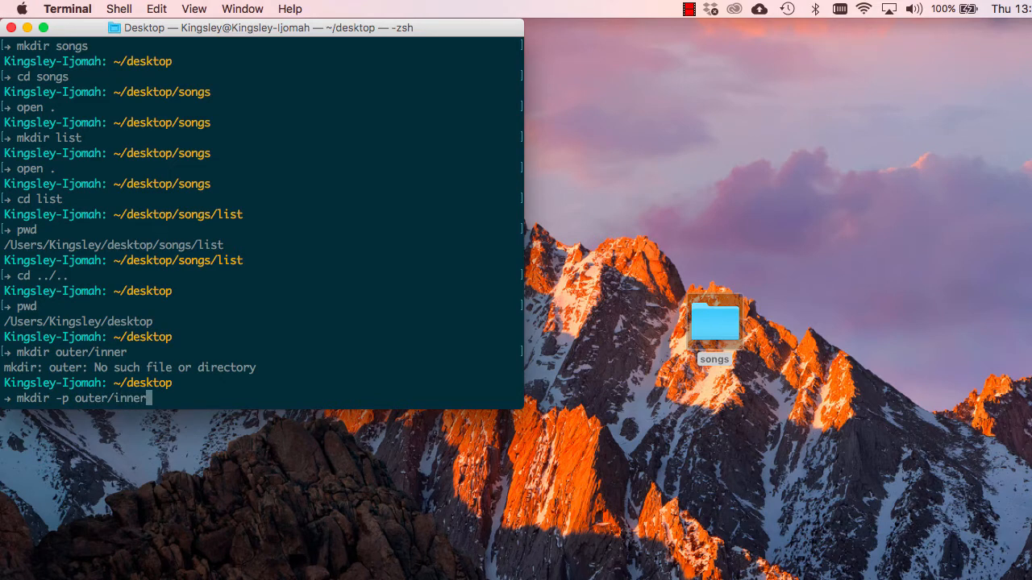
pyautogui.press('Return')
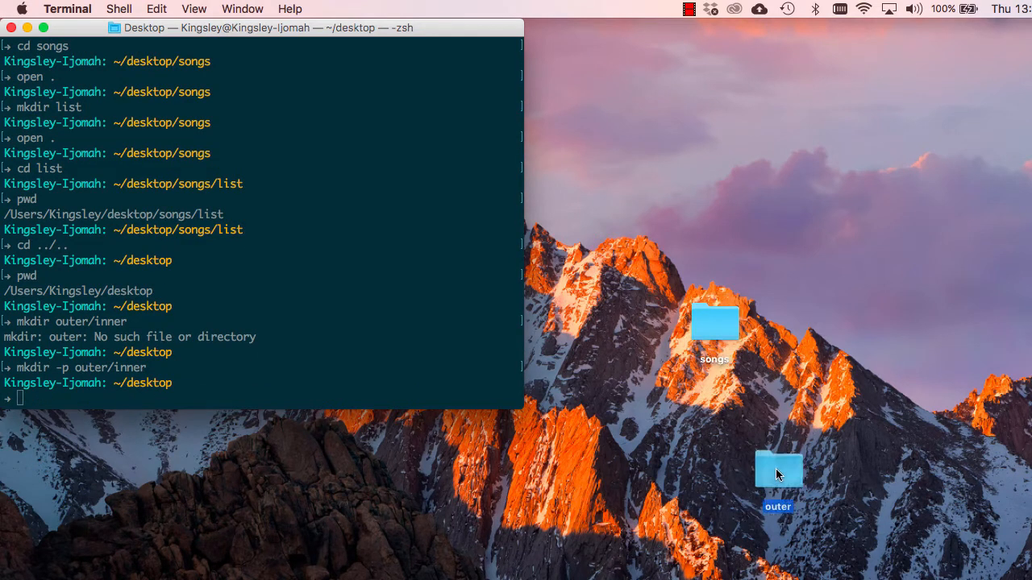
pyautogui.moveTo(777, 471); pyautogui.dragTo(714, 411)
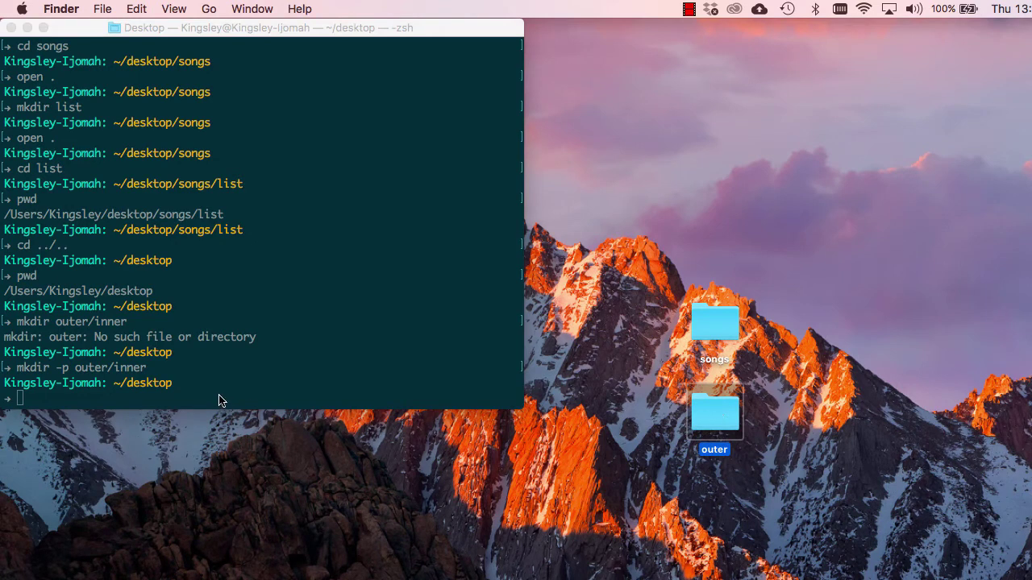
# - Move into outer/inner, confirm with pwd, and view inner inside outer in Finder
pyautogui.write('cd')
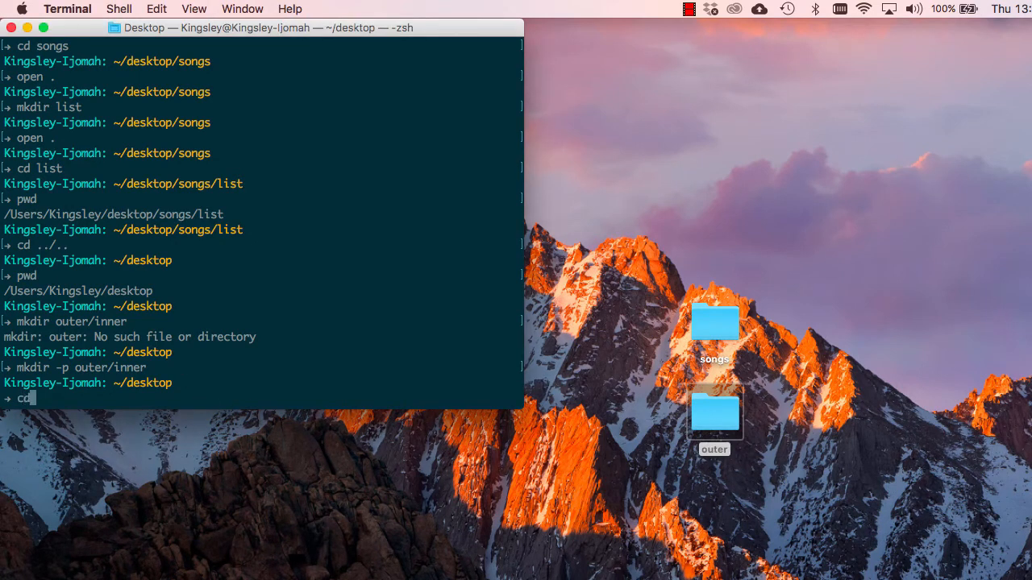
pyautogui.write('outer/i')
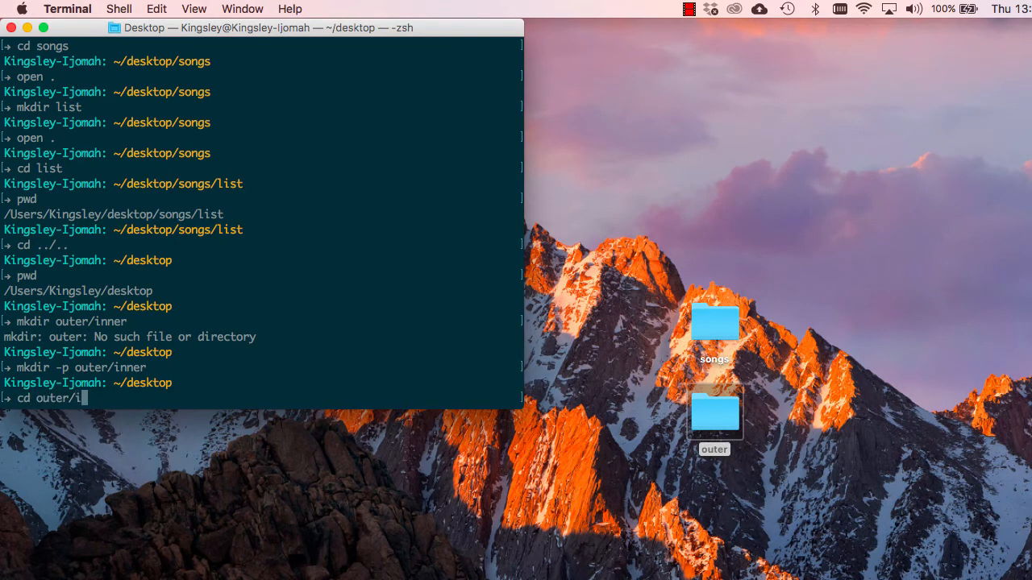
pyautogui.press('Return')
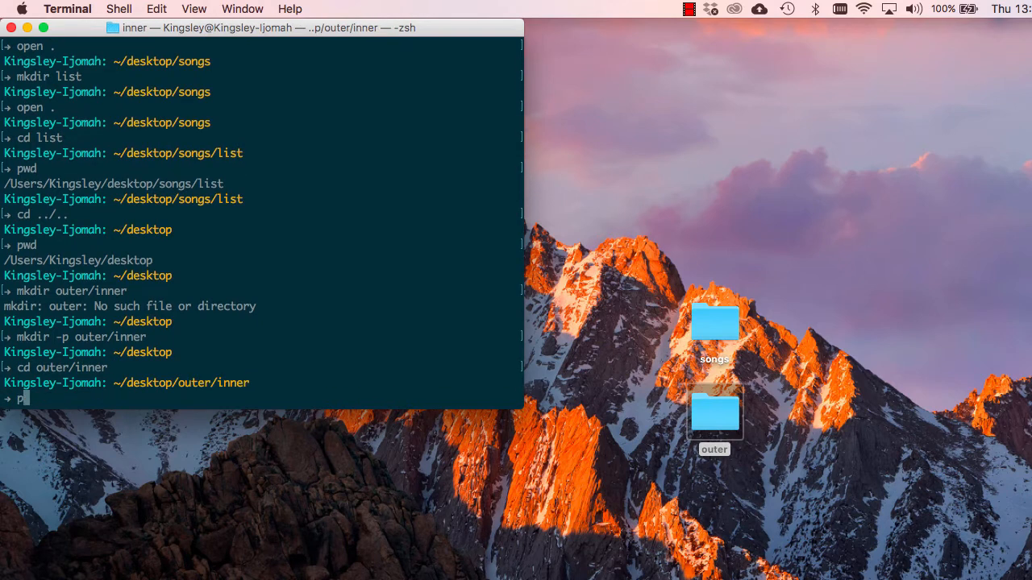
pyautogui.press('Return')
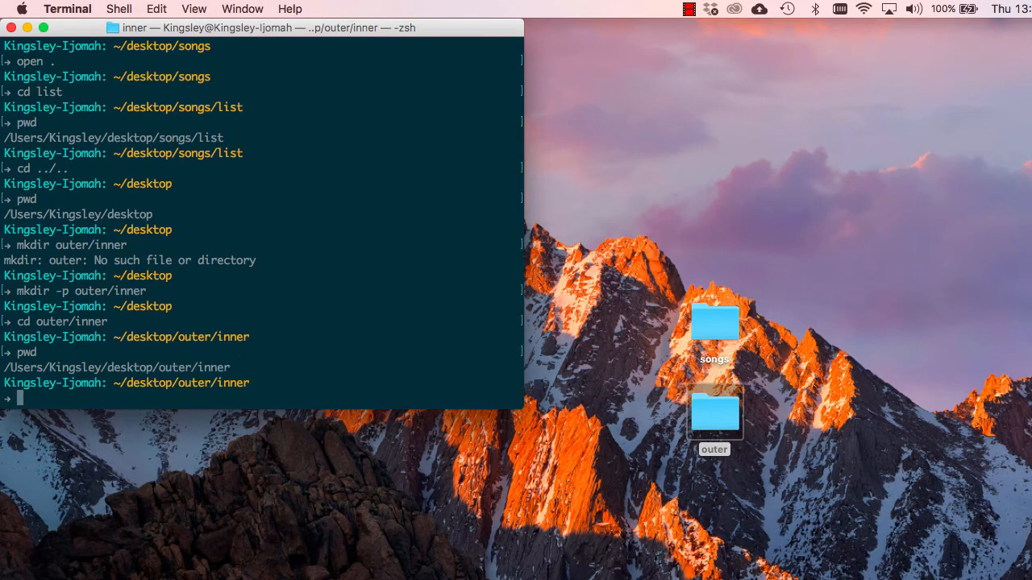
pyautogui.moveTo(674, 437)
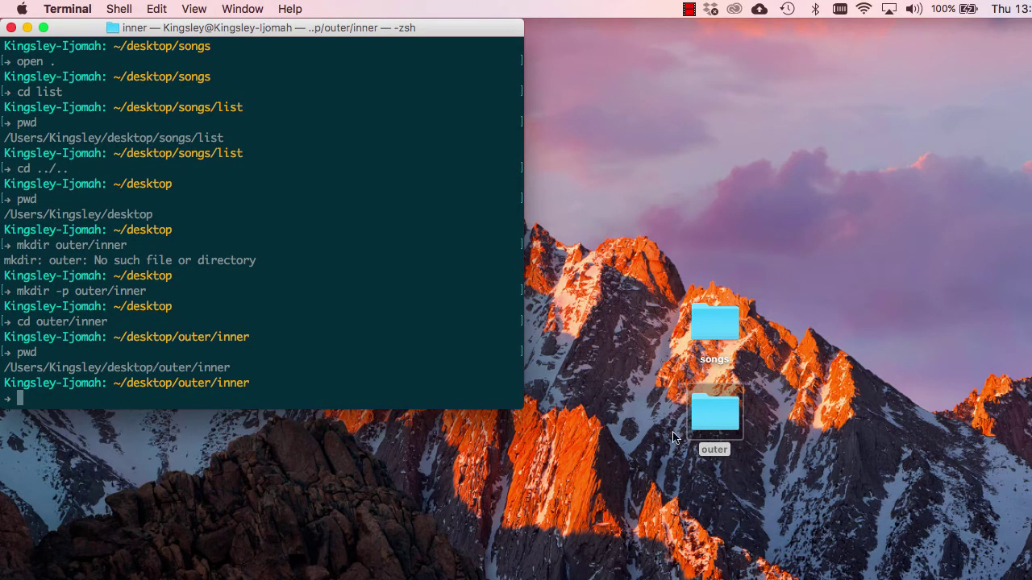
pyautogui.doubleClick(714, 411)
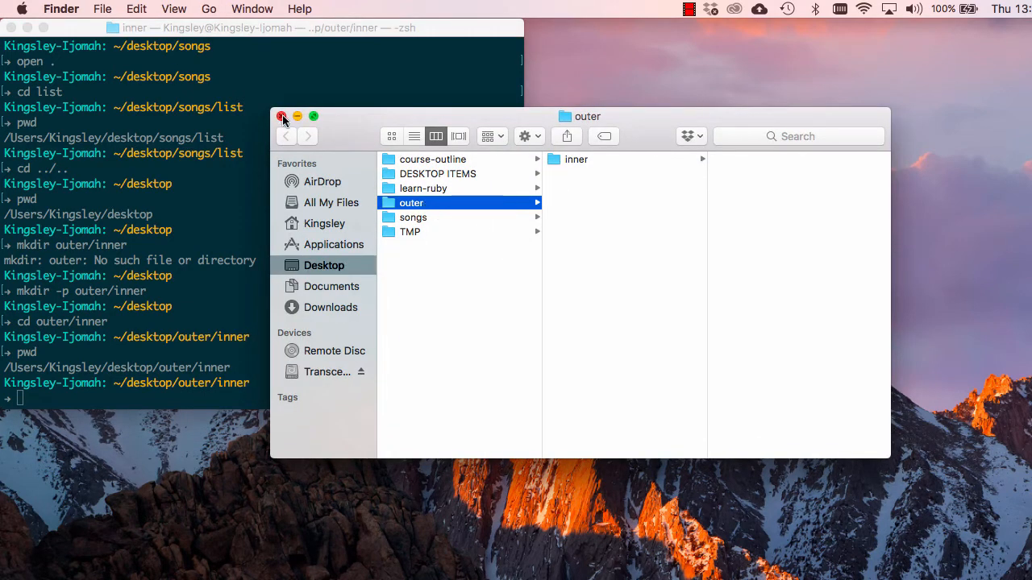
pyautogui.click(281, 116)
pyautogui.write('pwd')
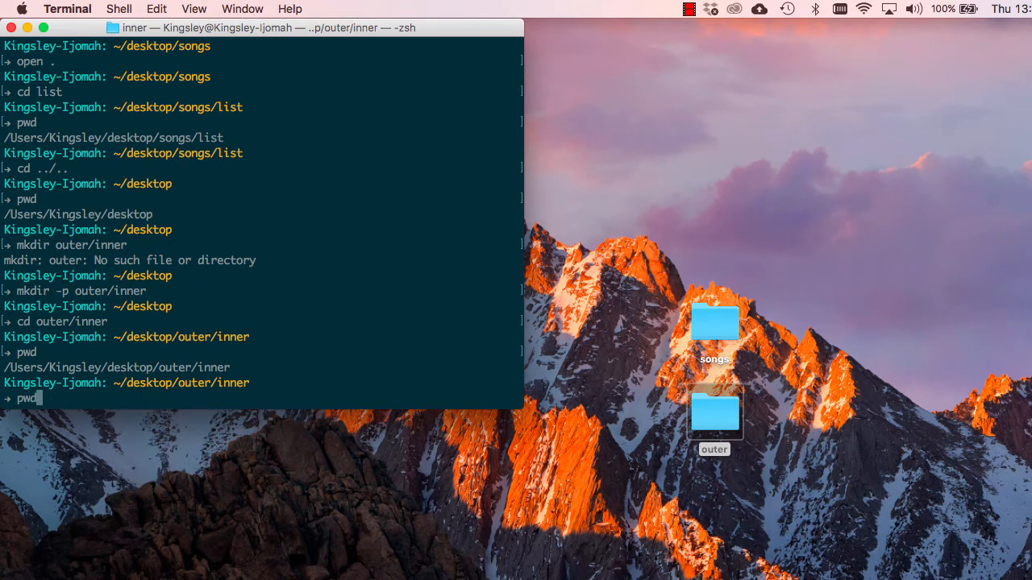
pyautogui.write('open .')
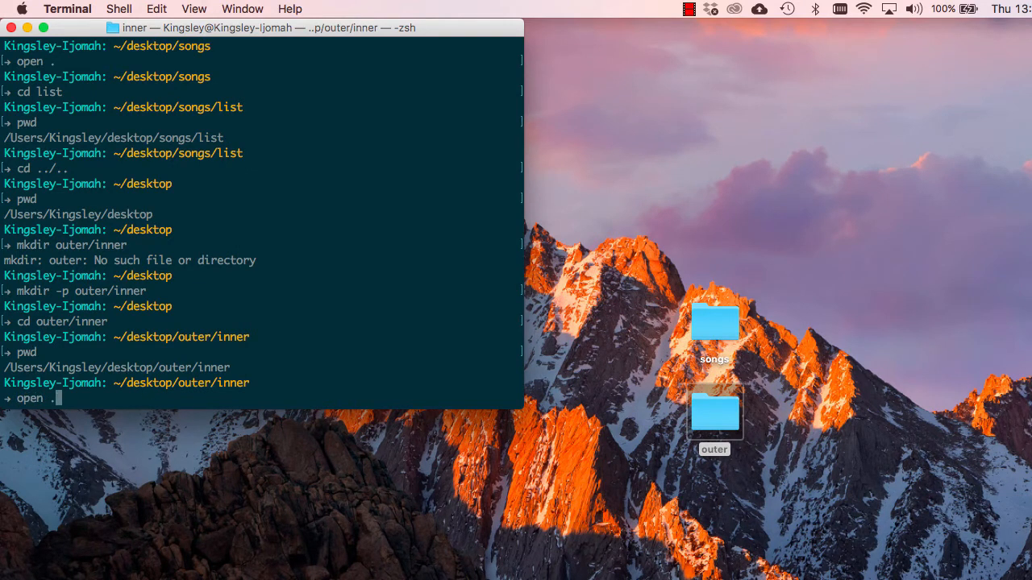
pyautogui.press('Return')
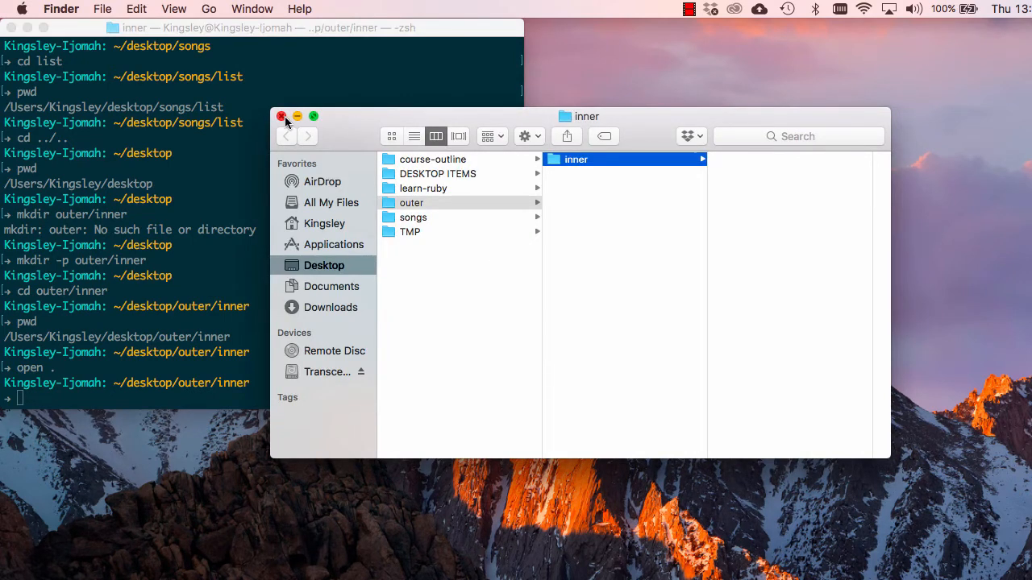
pyautogui.click(280, 116)
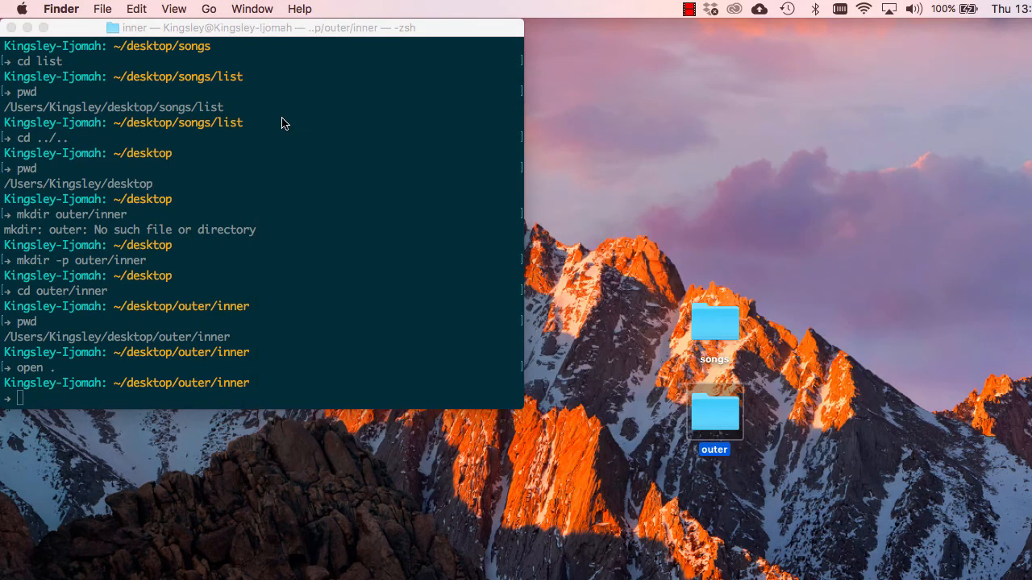